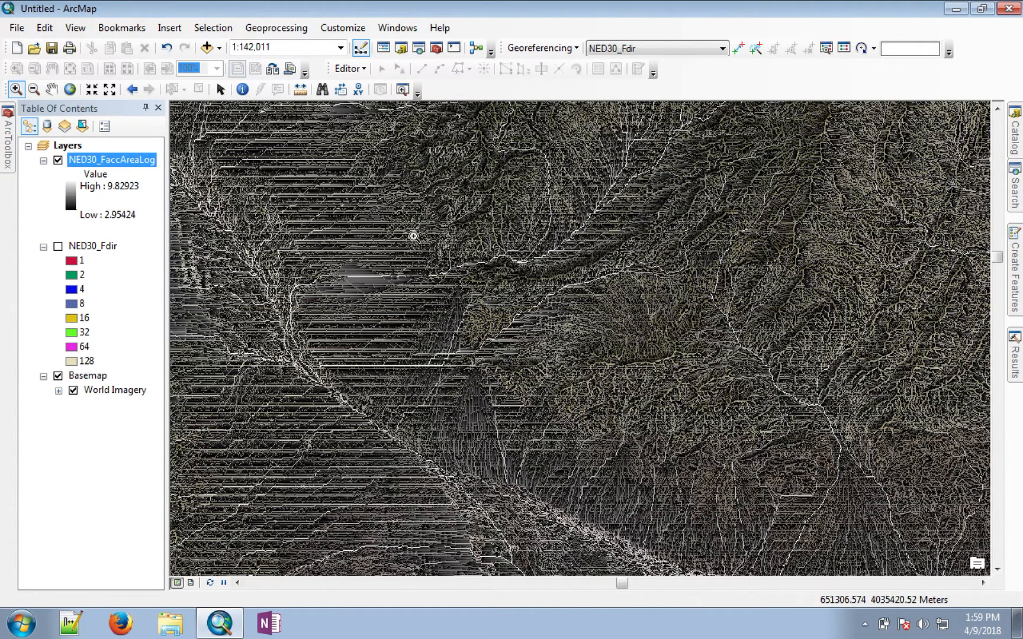
{"action": "mouse_move", "coordinate": [546, 274]}
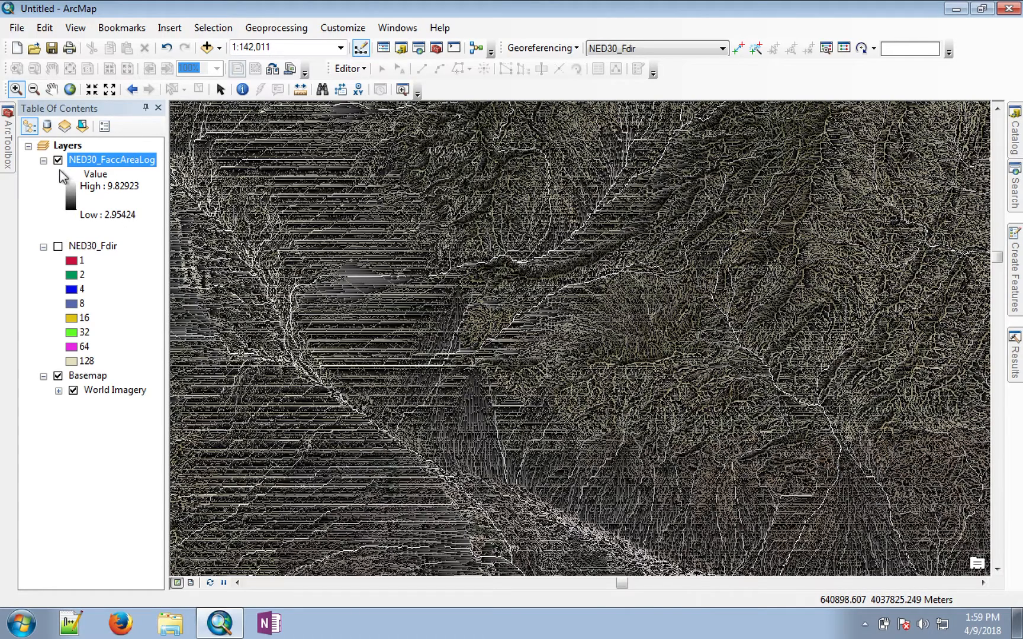
Toggle the NED30_FaccAreaLog layer, then consult the lab manual's Max=9.829, 10% threshold=8.83 passage in Word.
{"action": "left_click", "coordinate": [58, 160]}
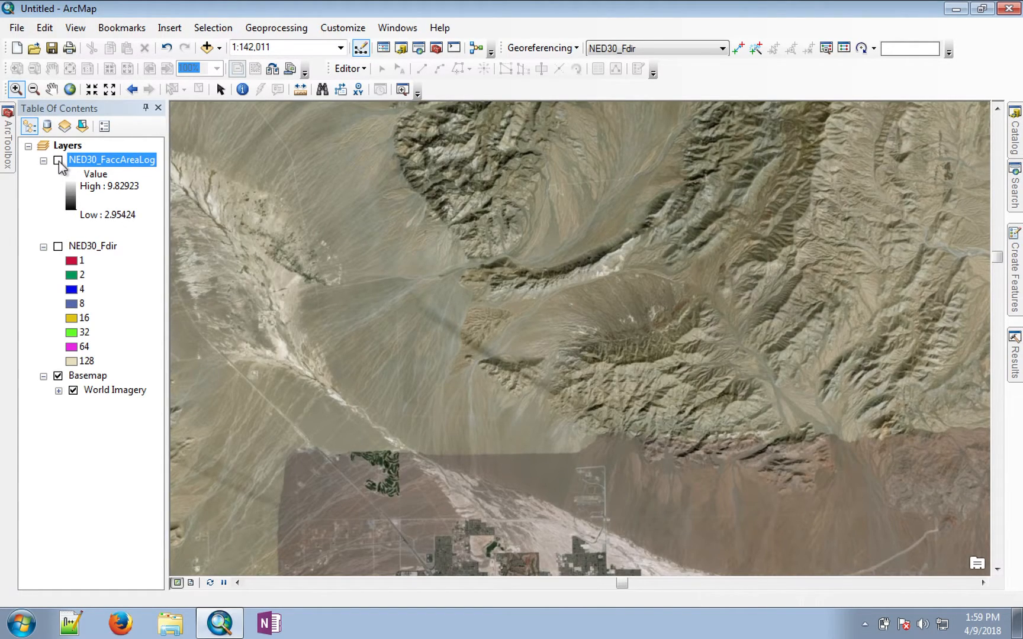
{"action": "left_click", "coordinate": [58, 160]}
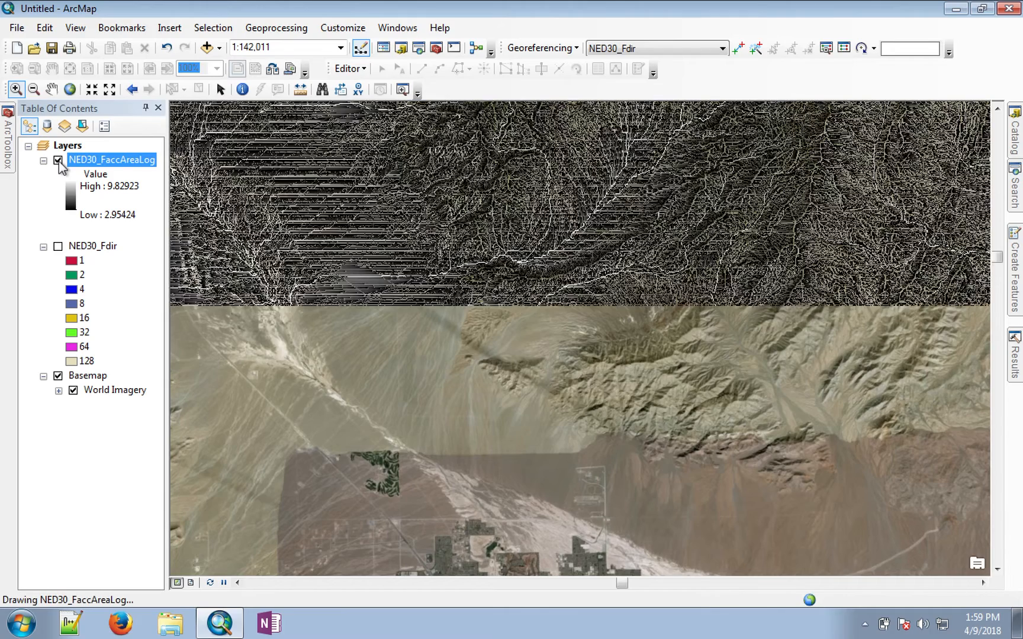
{"action": "left_click", "coordinate": [59, 160]}
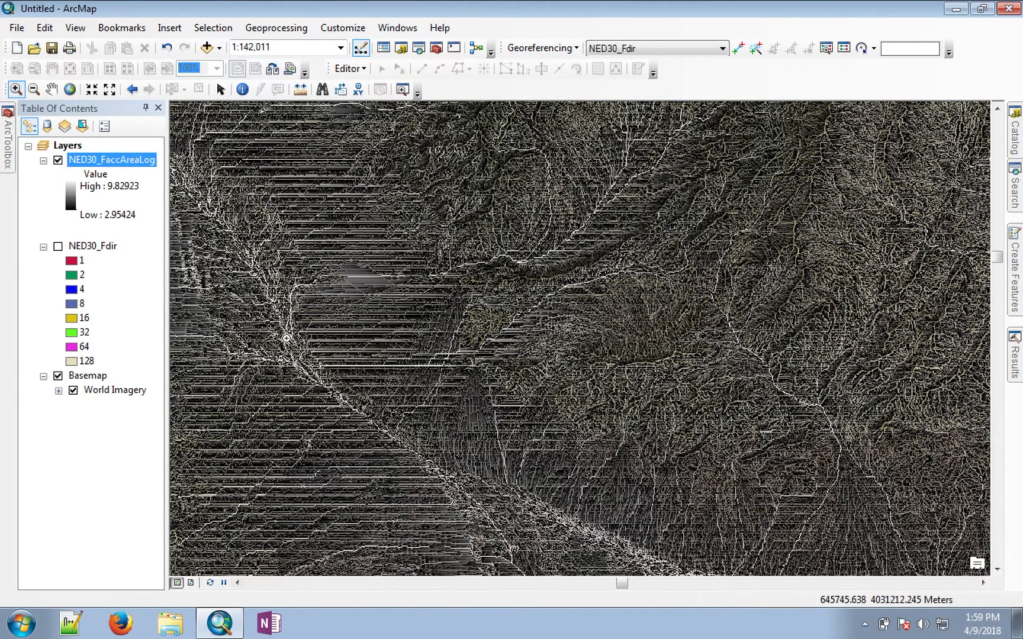
{"action": "mouse_move", "coordinate": [373, 413]}
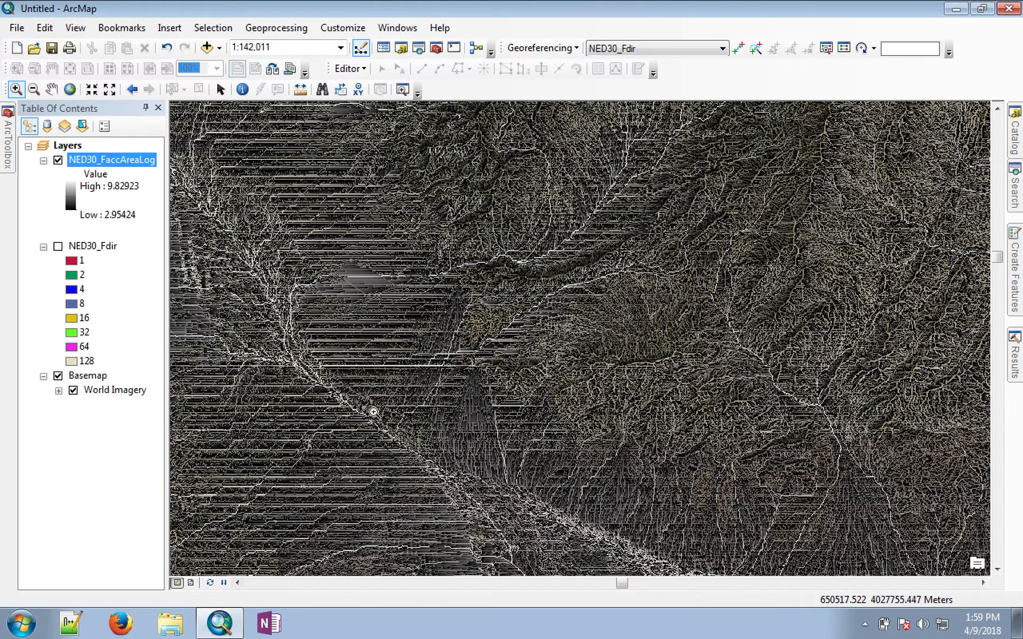
{"action": "mouse_move", "coordinate": [394, 347]}
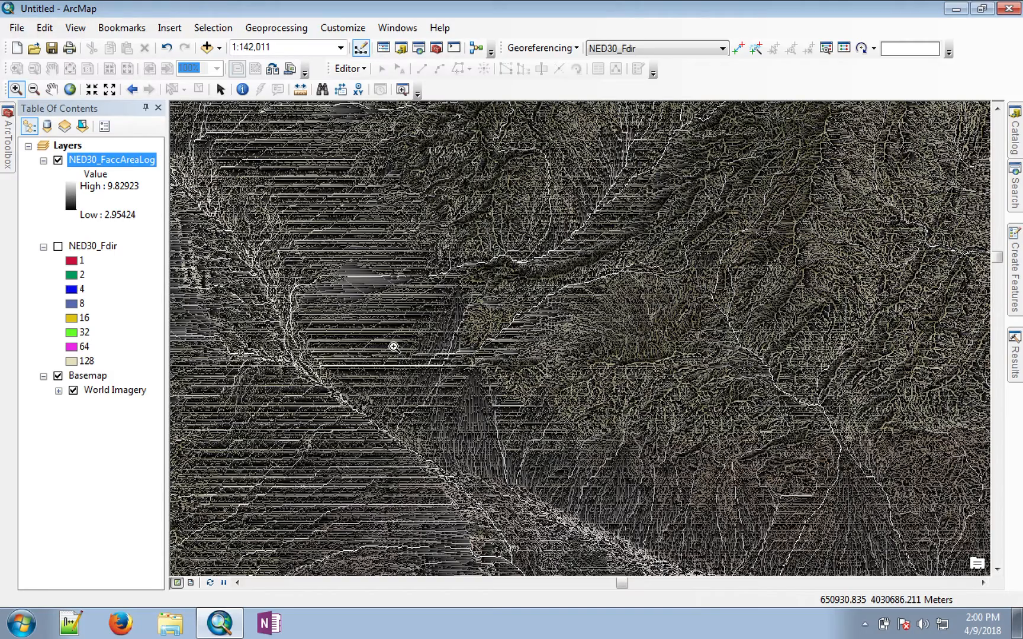
{"action": "left_click", "coordinate": [748, 614]}
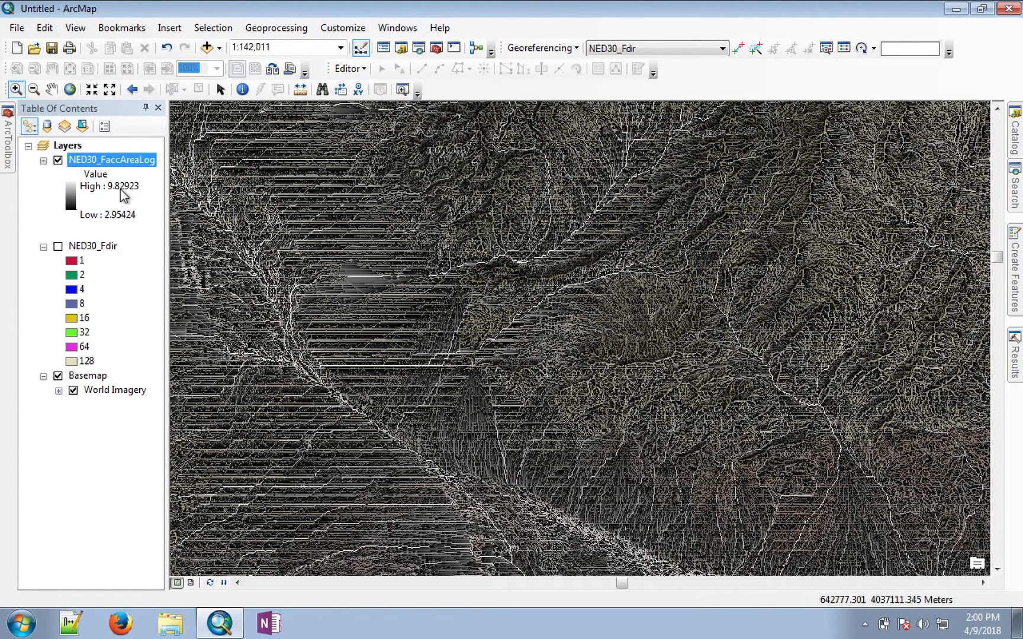
{"action": "mouse_move", "coordinate": [139, 198]}
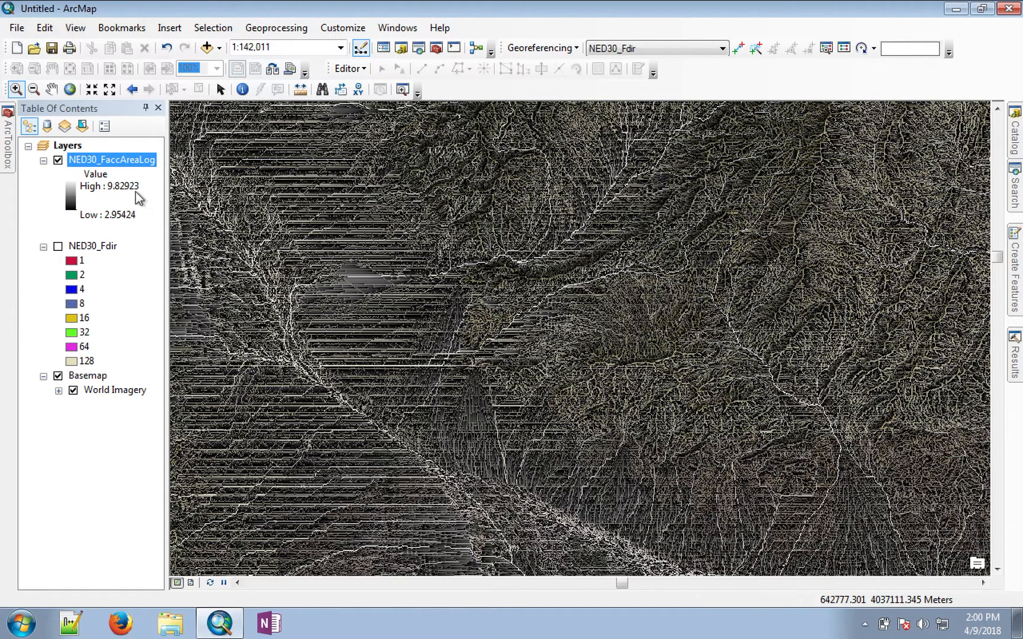
{"action": "mouse_move", "coordinate": [112, 202]}
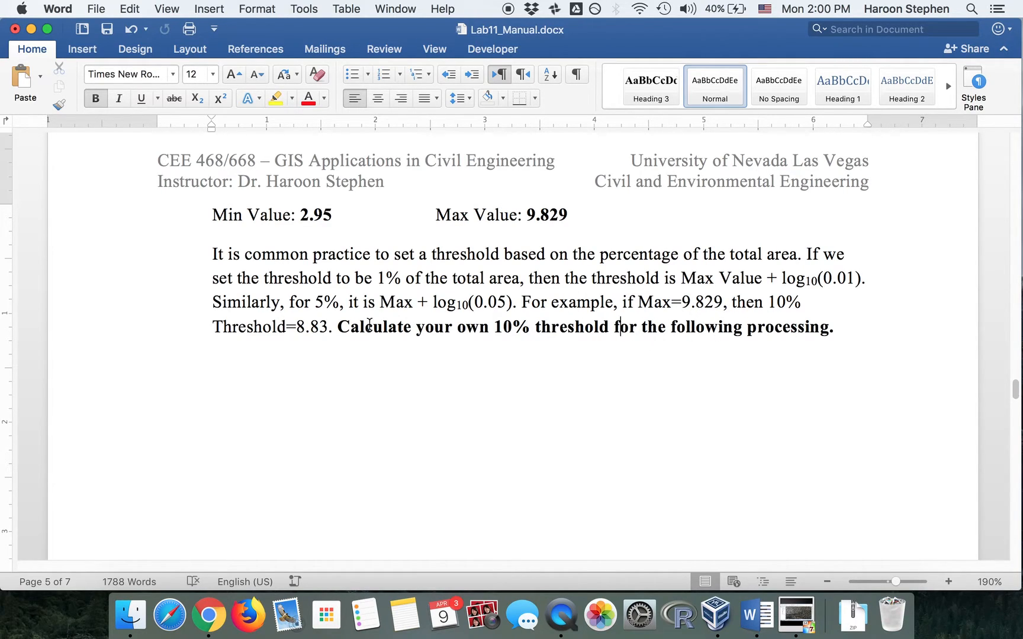
{"action": "mouse_move", "coordinate": [325, 337]}
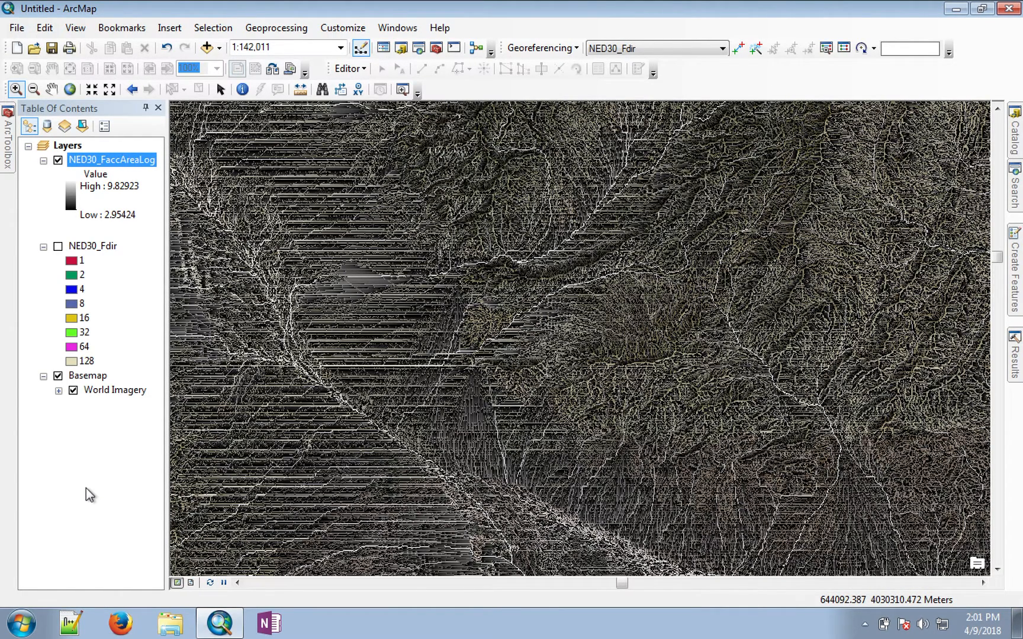
Search for 'con' and launch the Con (Spatial Analyst) tool.
{"action": "left_click", "coordinate": [1013, 189]}
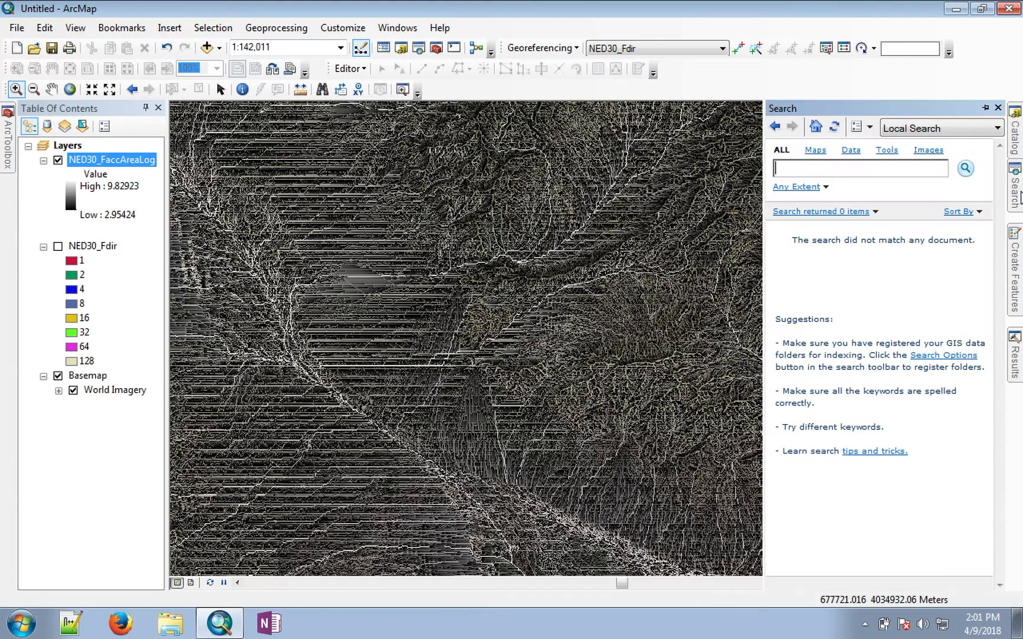
{"action": "type", "text": "con"}
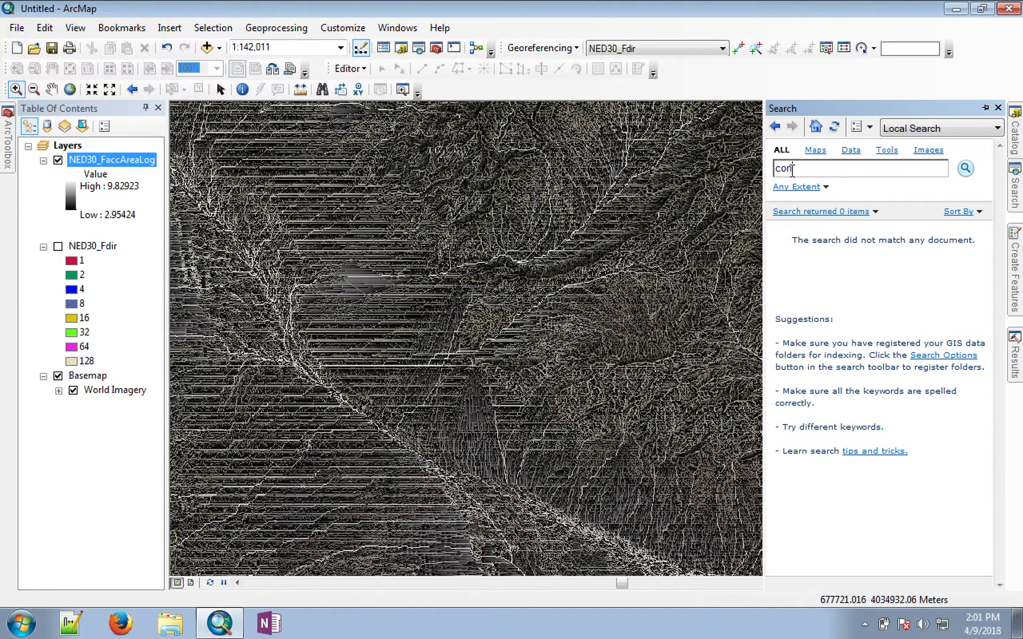
{"action": "left_click", "coordinate": [964, 168]}
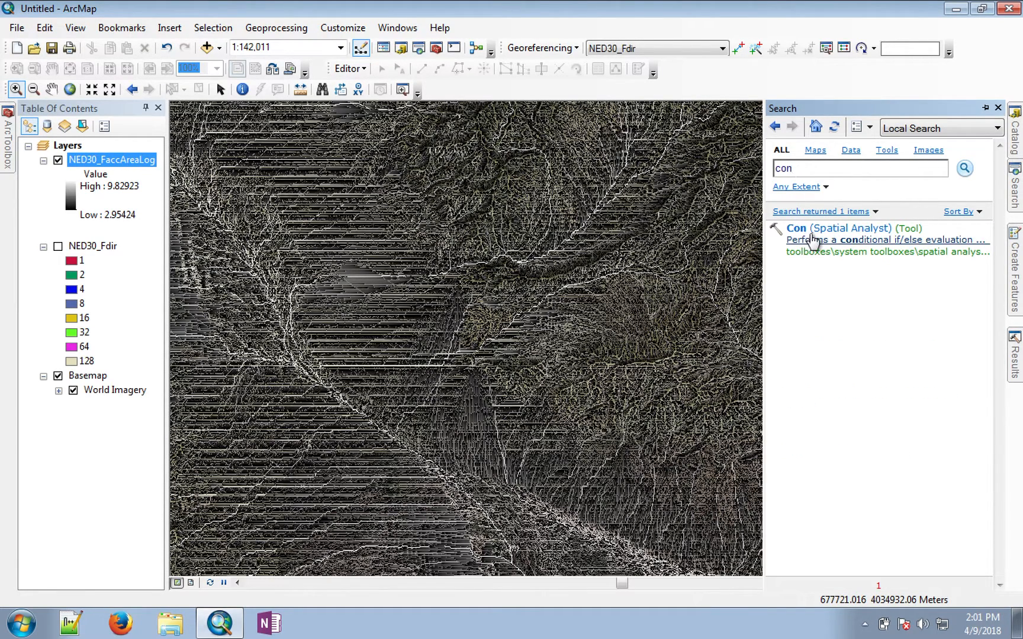
{"action": "left_click", "coordinate": [797, 228]}
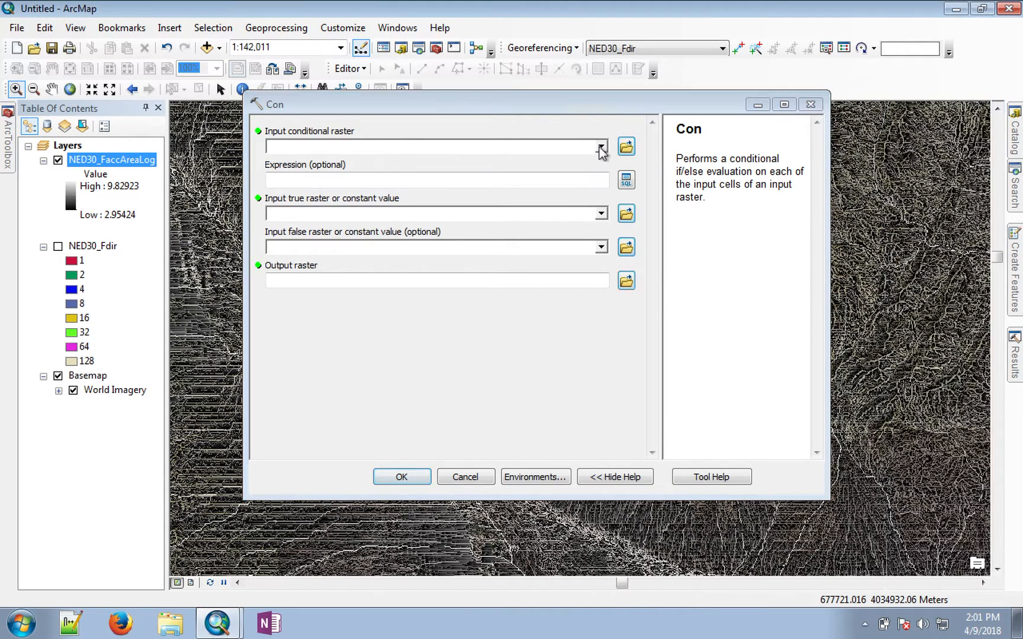
Set conditional raster NED30_FaccAreaLog, expression value > 8.83, and true raster NED30_FaccAreaLog.
{"action": "left_click", "coordinate": [599, 146]}
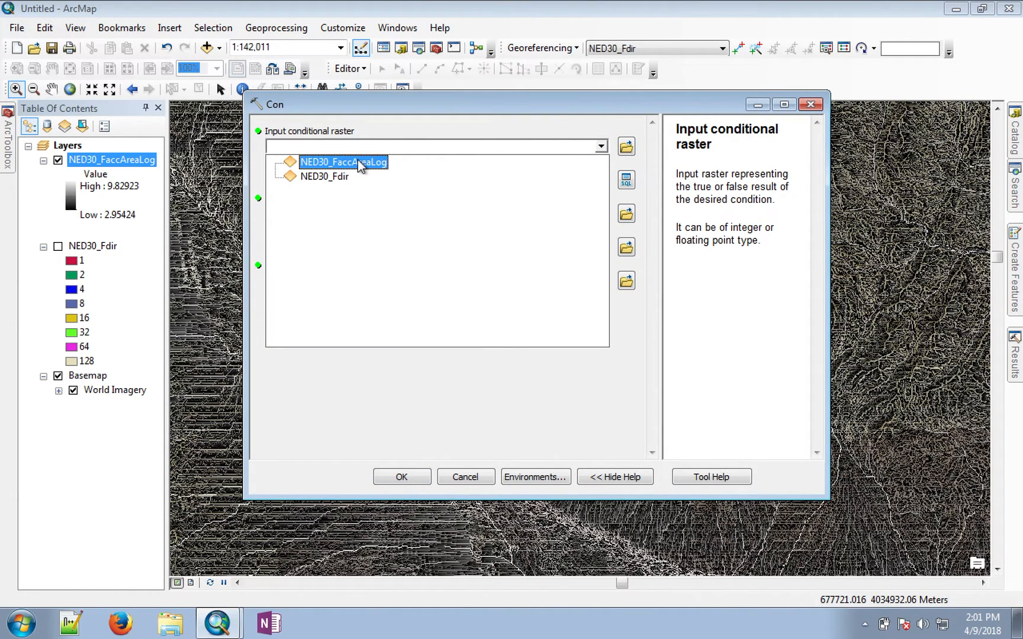
{"action": "left_click", "coordinate": [342, 162]}
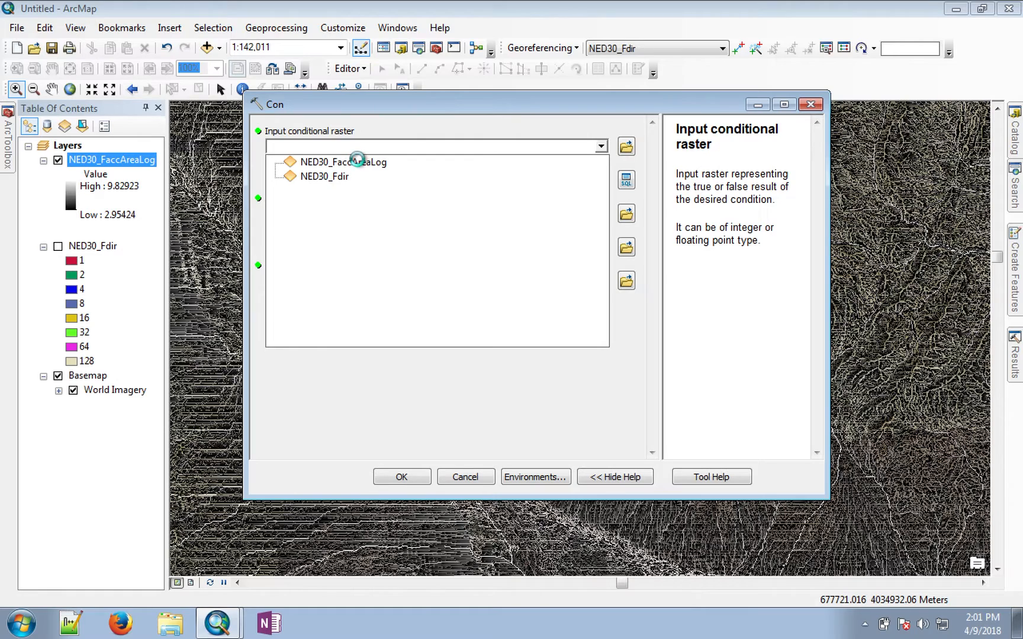
{"action": "left_click", "coordinate": [345, 162]}
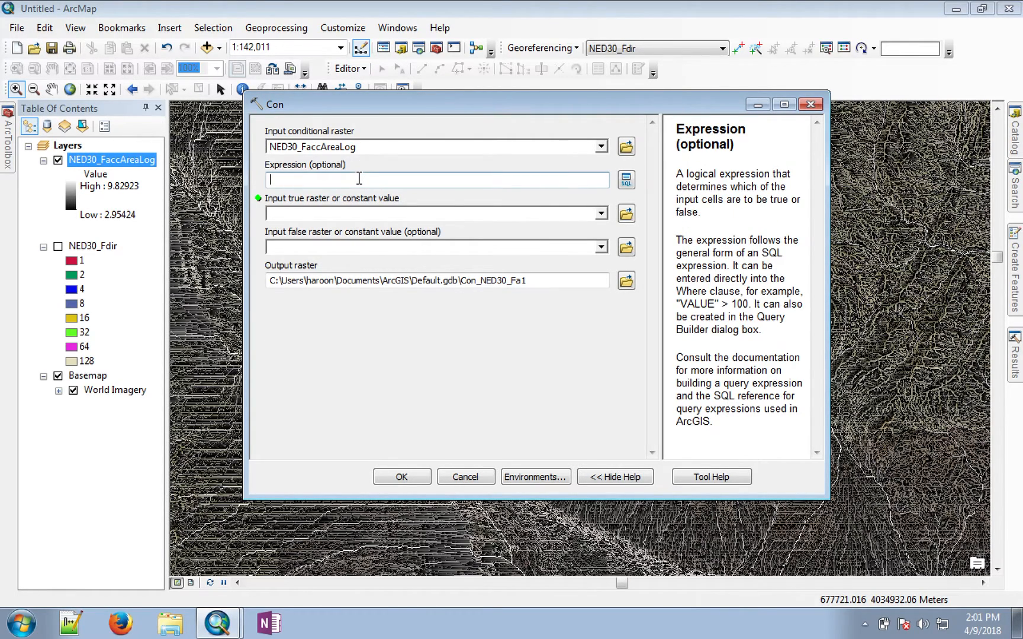
{"action": "type", "text": "value >"}
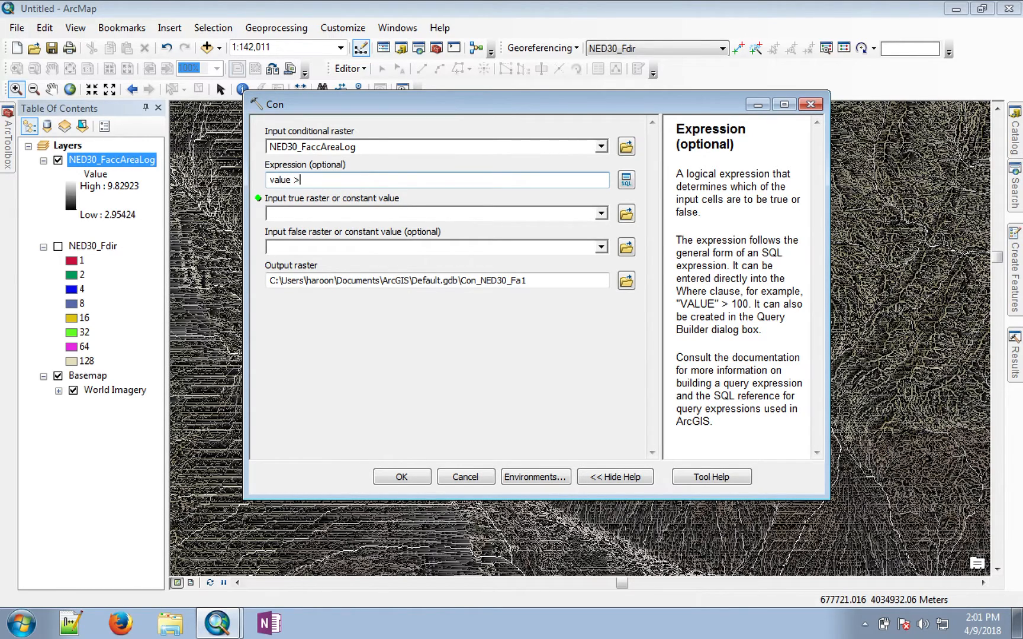
{"action": "type", "text": "8.8"}
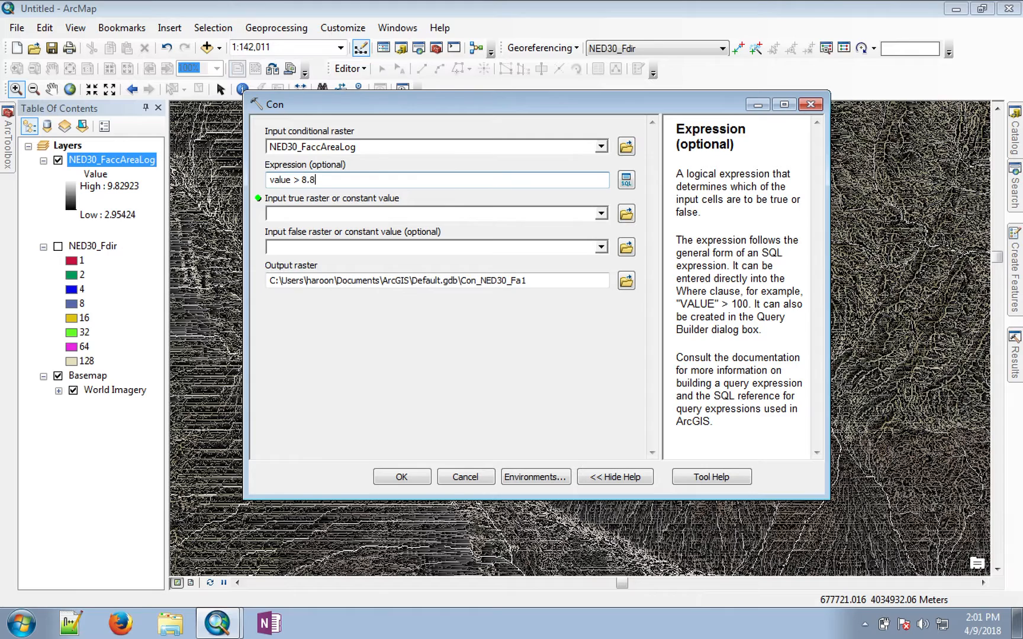
{"action": "type", "text": "3"}
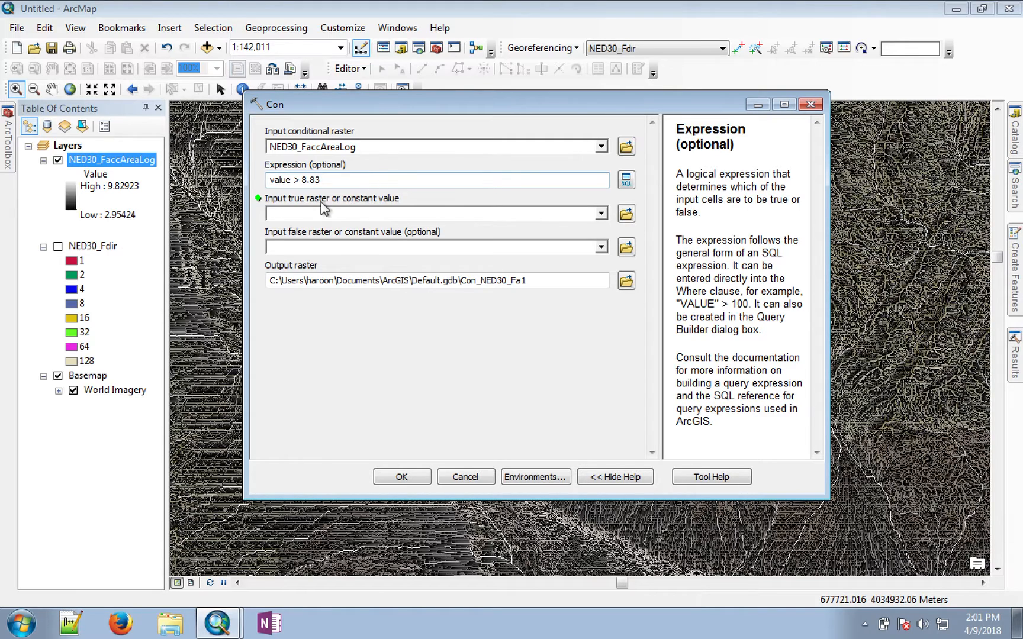
{"action": "left_click", "coordinate": [600, 213]}
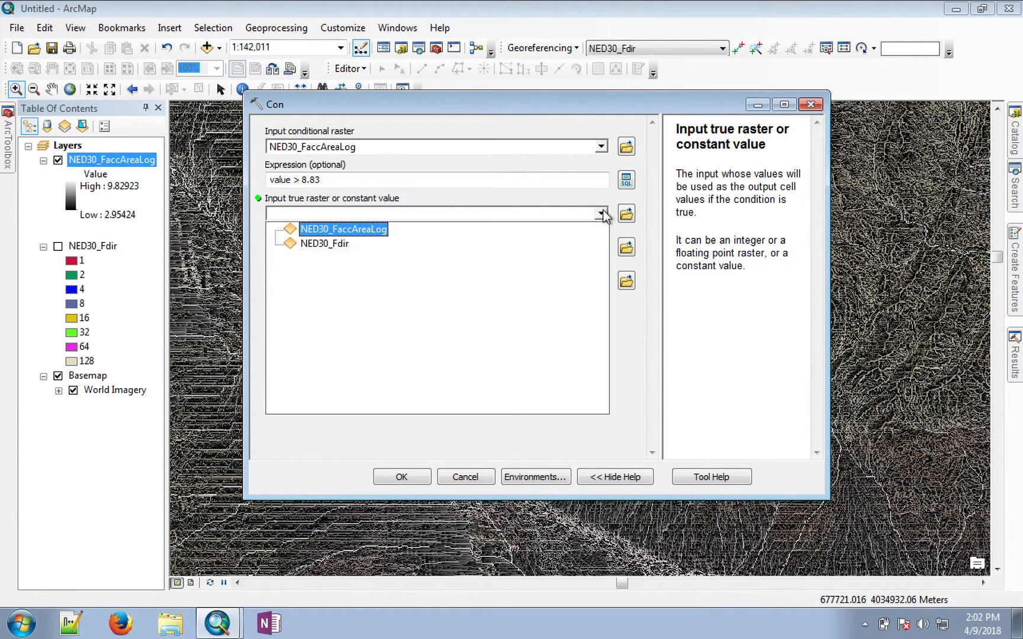
{"action": "left_click", "coordinate": [343, 228]}
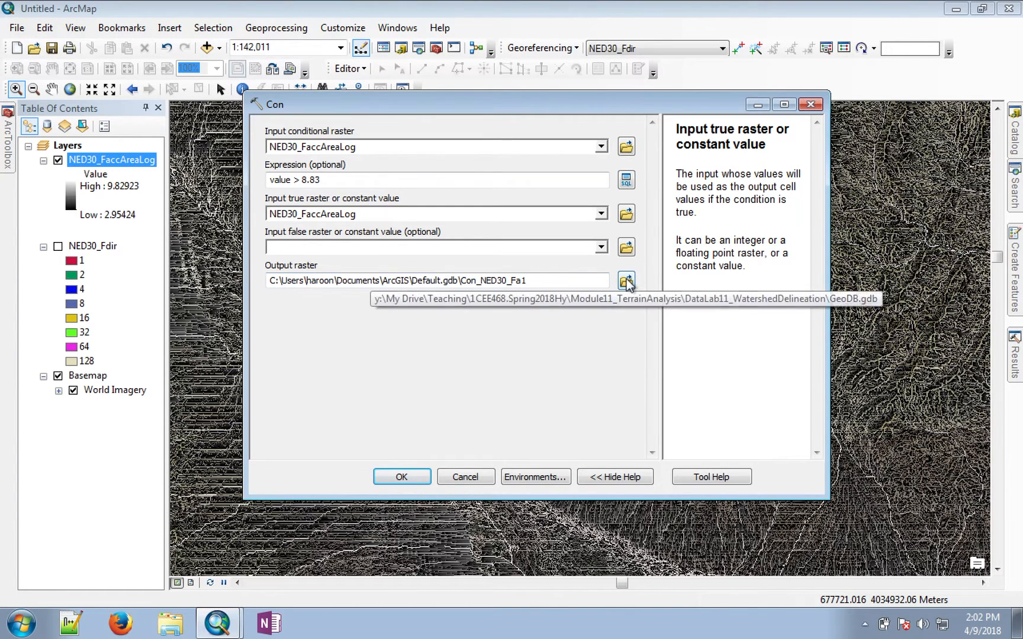
Name the output raster NED30_FaccAreaLog10per in GeoDB.gdb and save.
{"action": "left_click", "coordinate": [625, 280]}
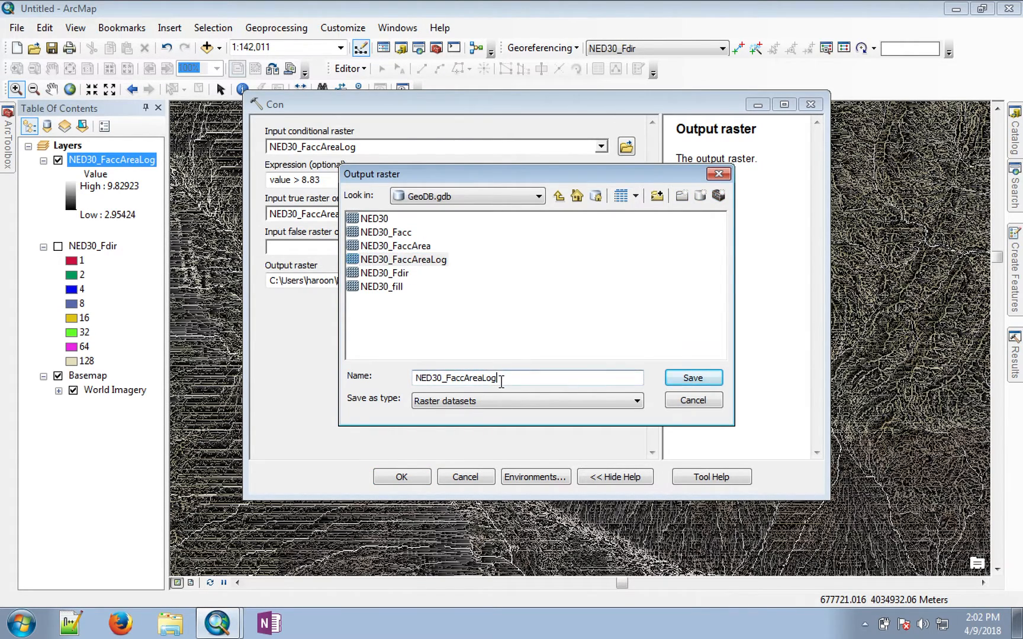
{"action": "type", "text": "10per"}
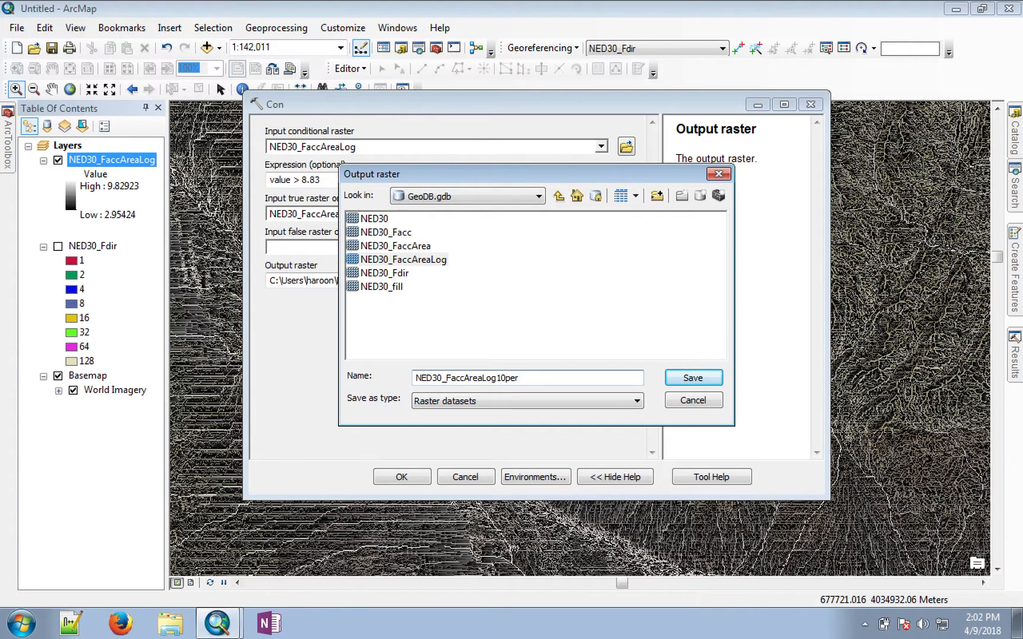
{"action": "mouse_move", "coordinate": [694, 379]}
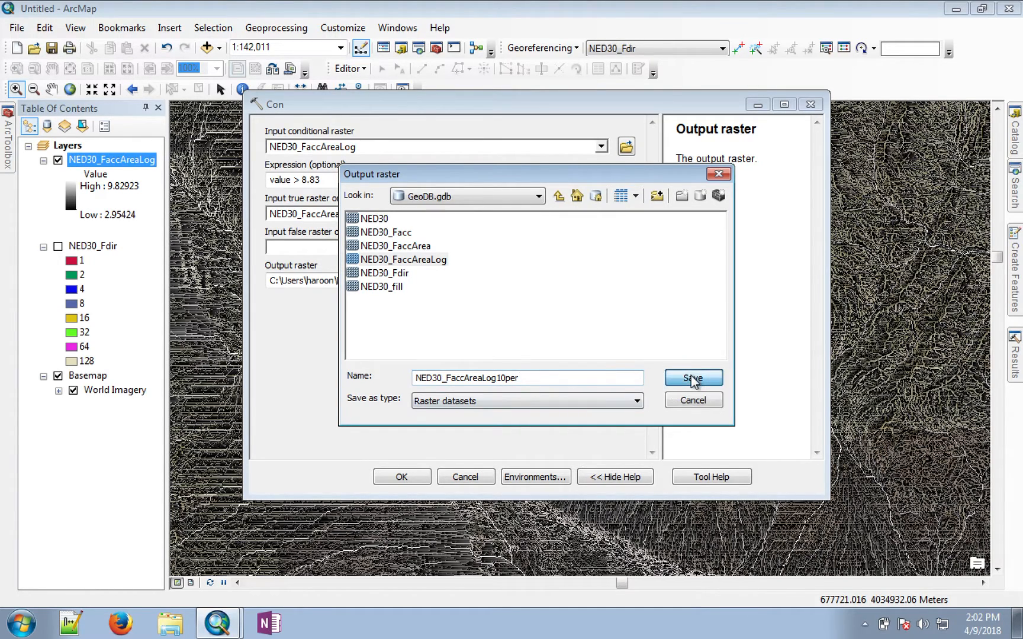
{"action": "left_click", "coordinate": [693, 379]}
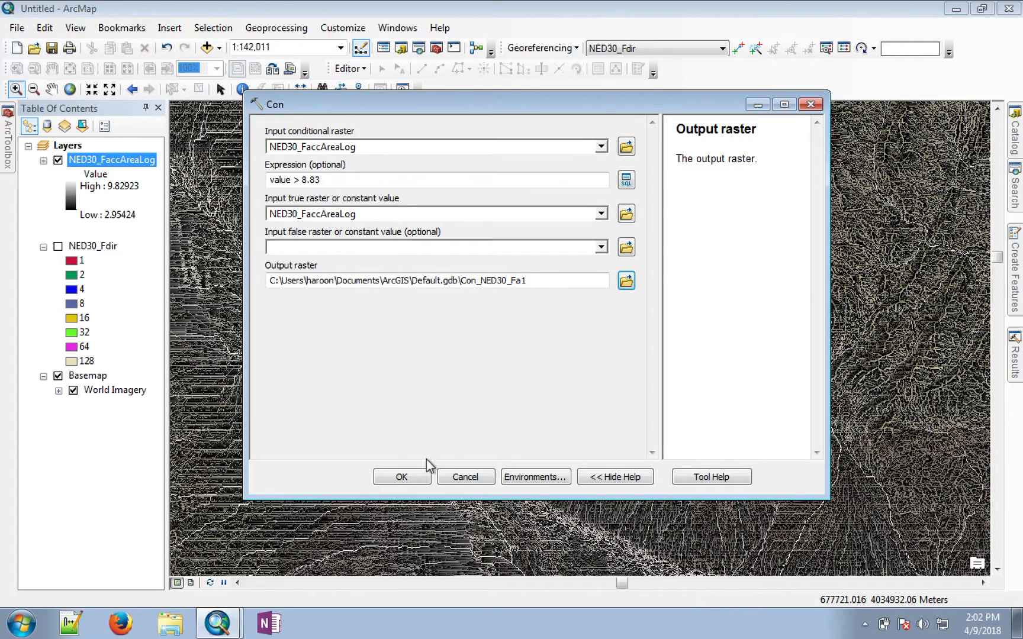
Run the Con tool with these settings to create the 10% threshold stream raster.
{"action": "left_click", "coordinate": [402, 476]}
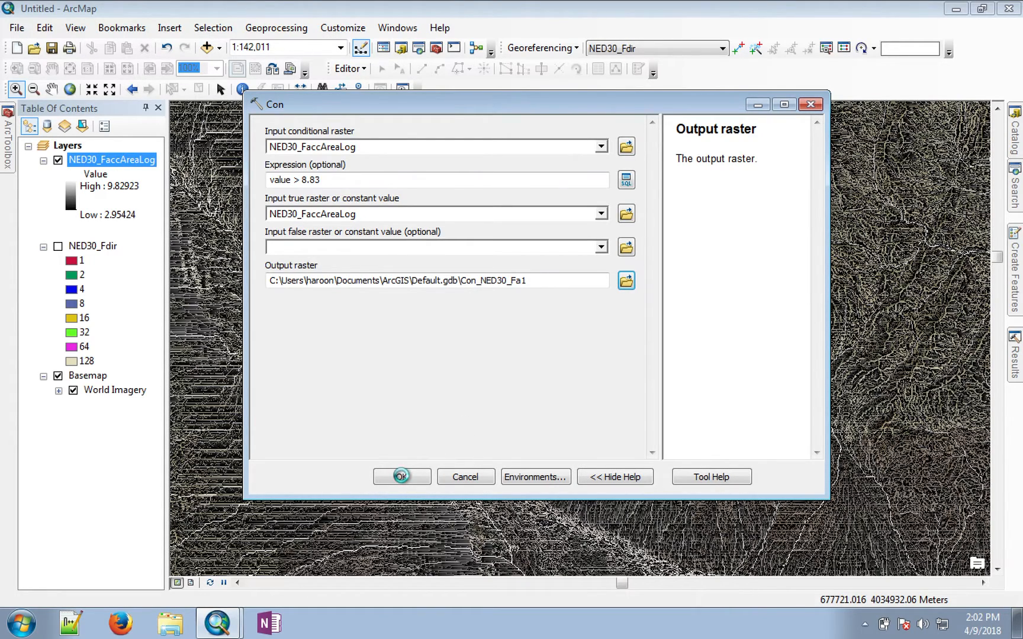
{"action": "left_click", "coordinate": [401, 476]}
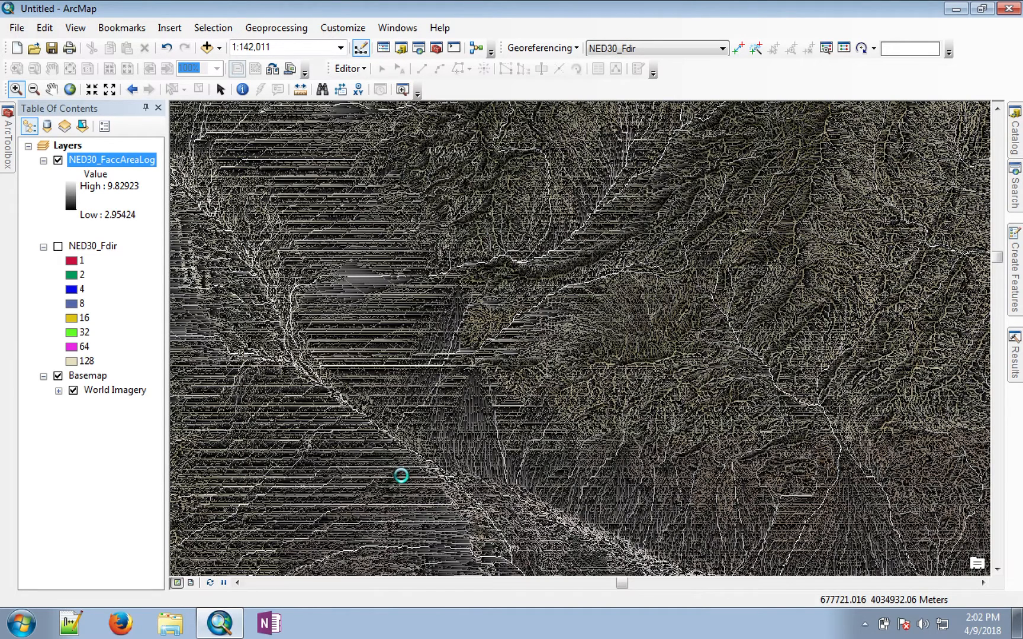